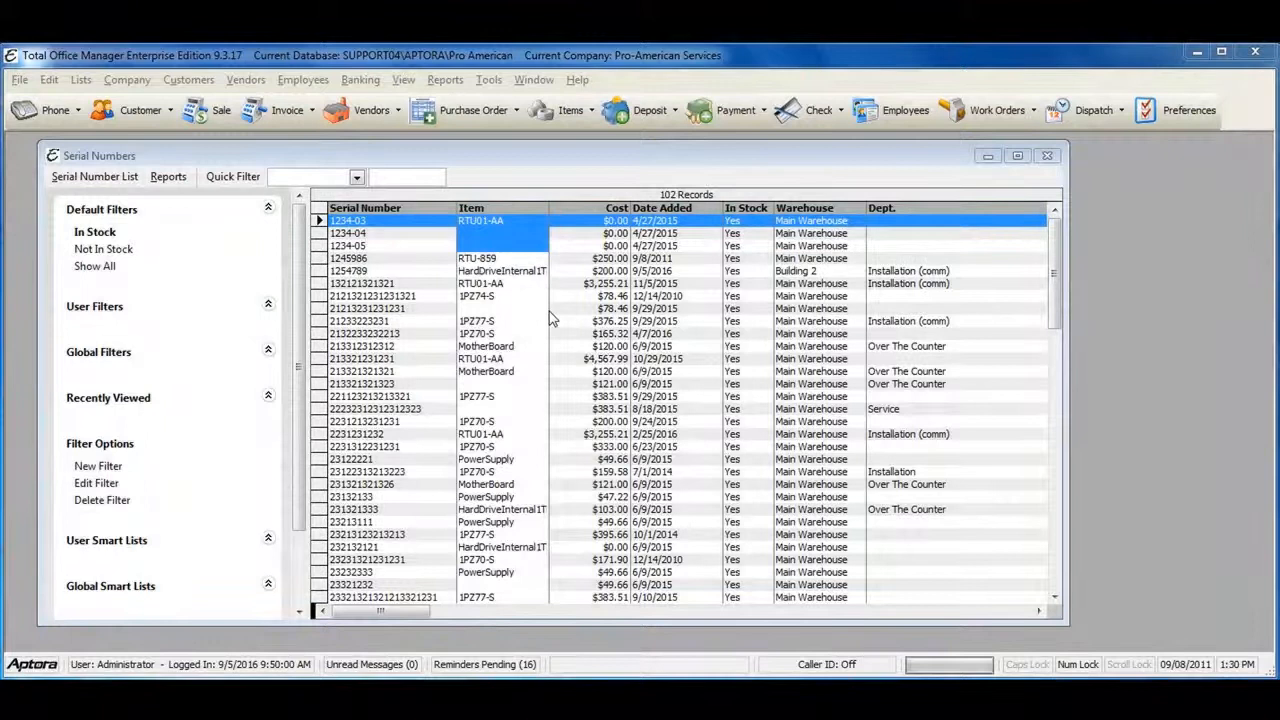
pyautogui.moveTo(518, 281)
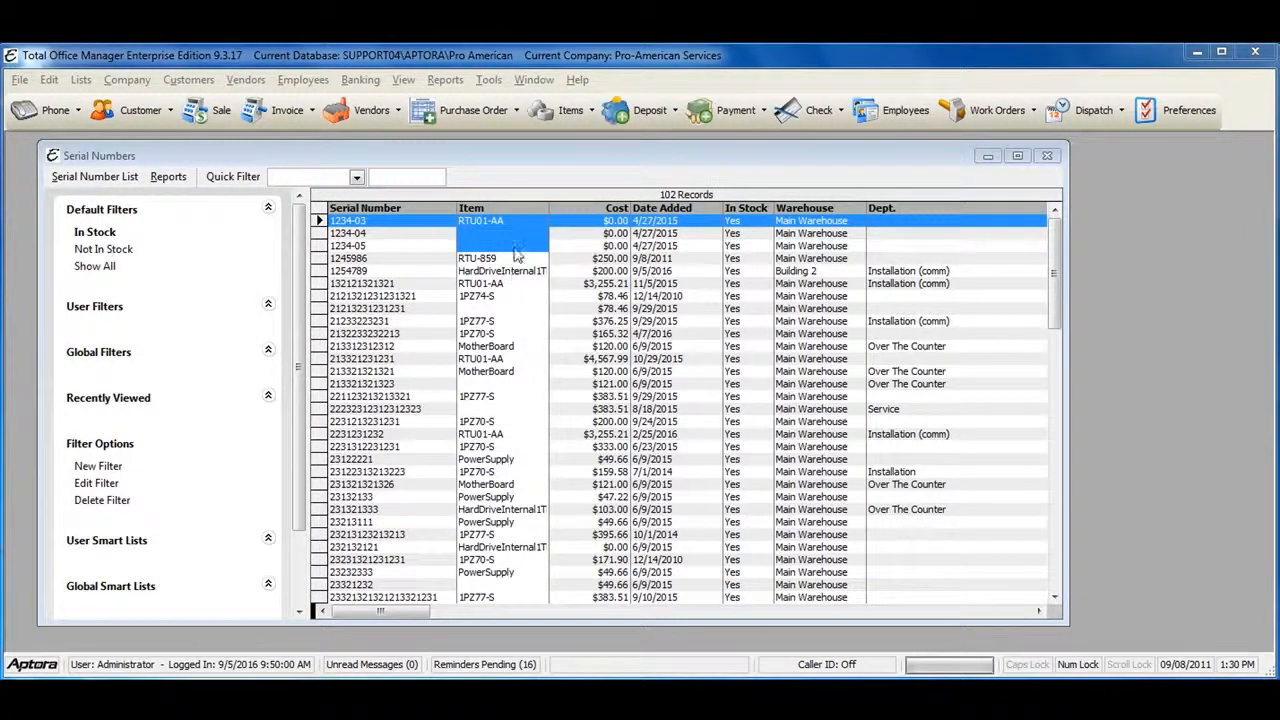
pyautogui.moveTo(510, 237)
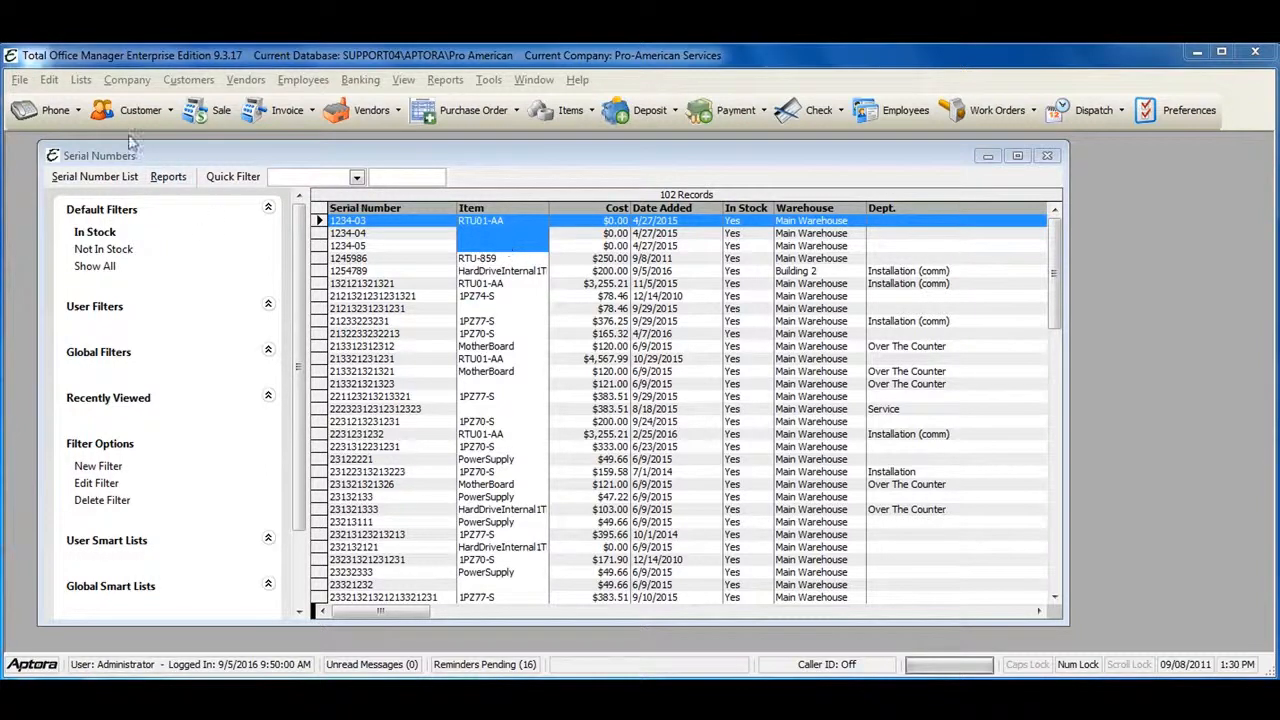
# Open the Serial Numbers list, select serial 1234-04, and apply the Not In Stock default filter.
pyautogui.click(127, 80)
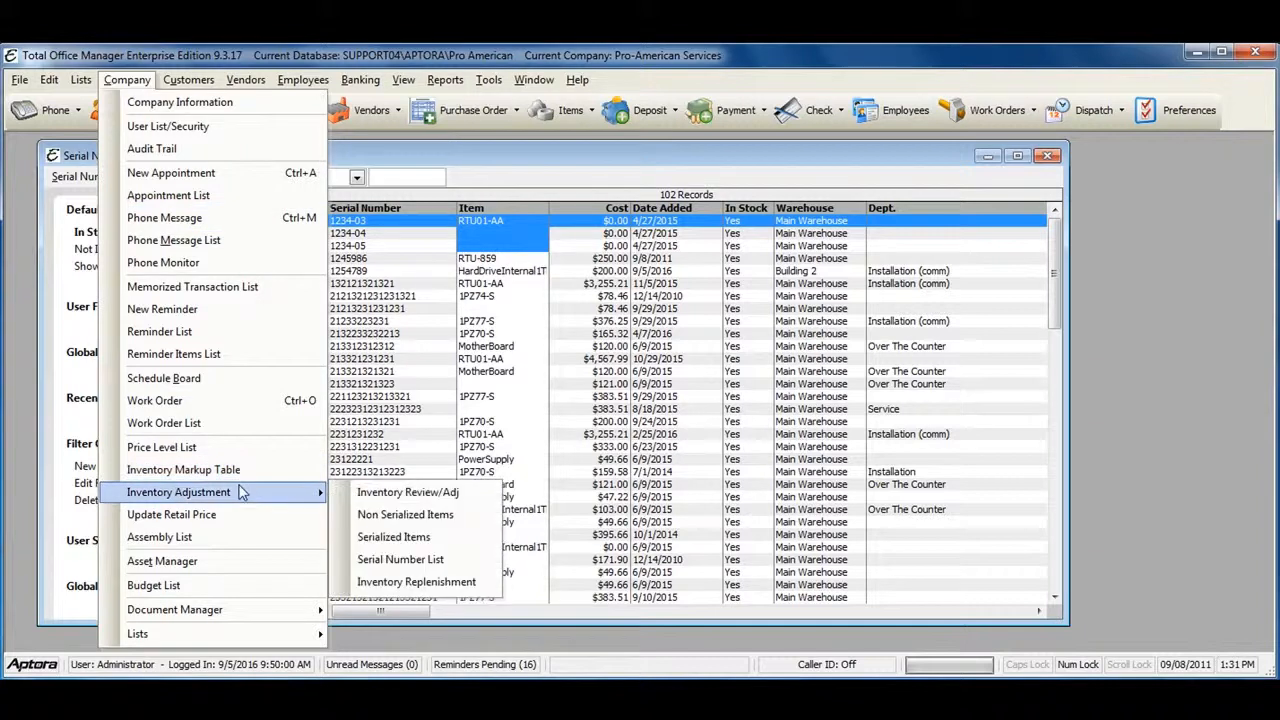
pyautogui.moveTo(400, 559)
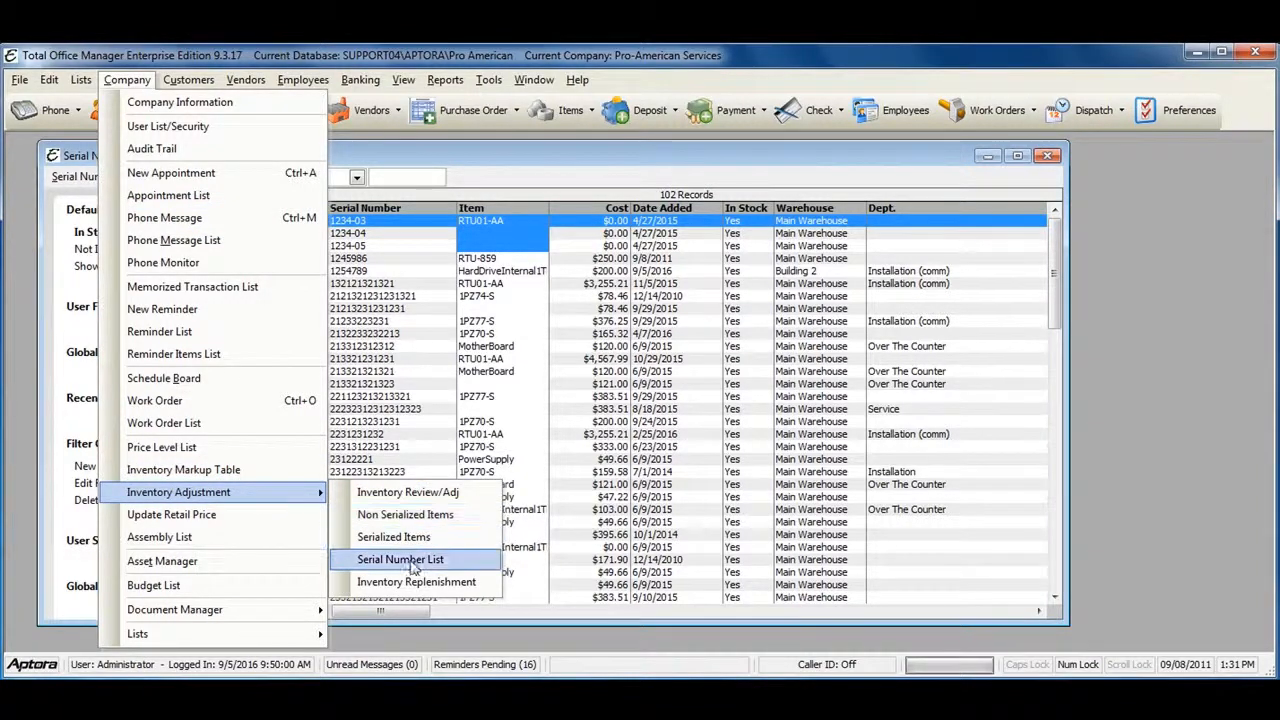
pyautogui.click(400, 559)
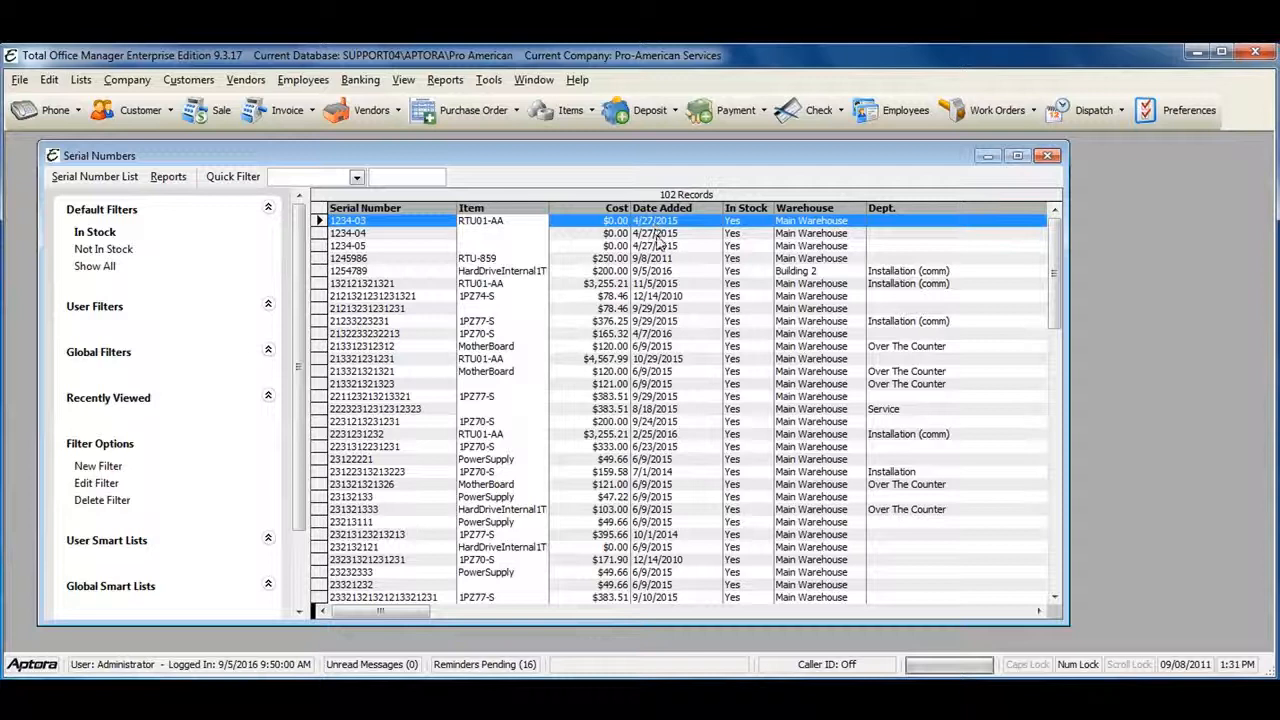
pyautogui.click(380, 245)
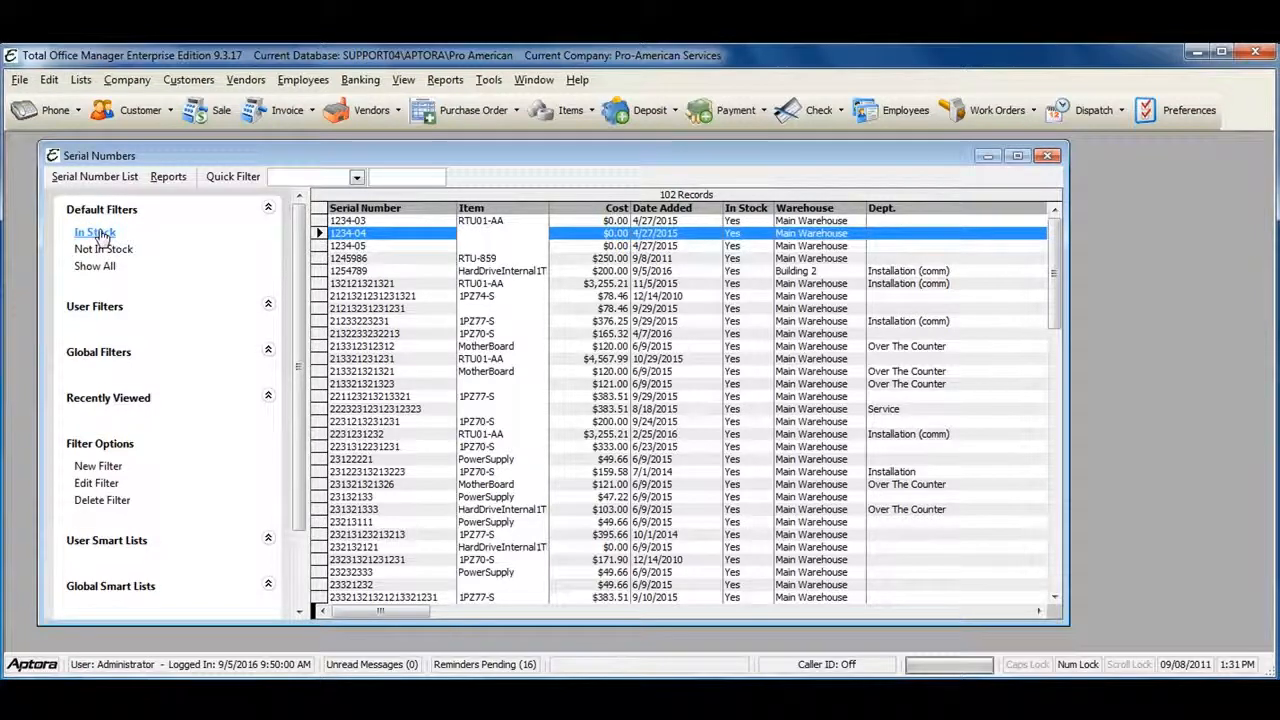
pyautogui.moveTo(89, 232)
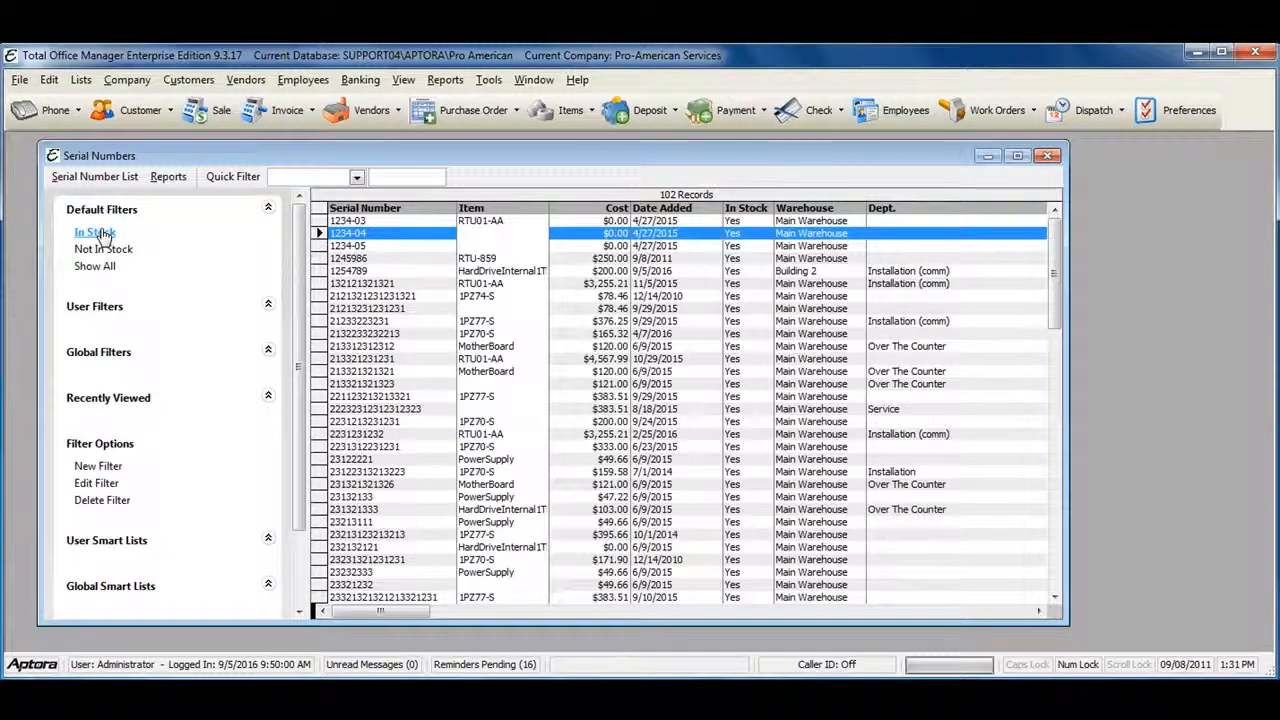
pyautogui.moveTo(102, 249)
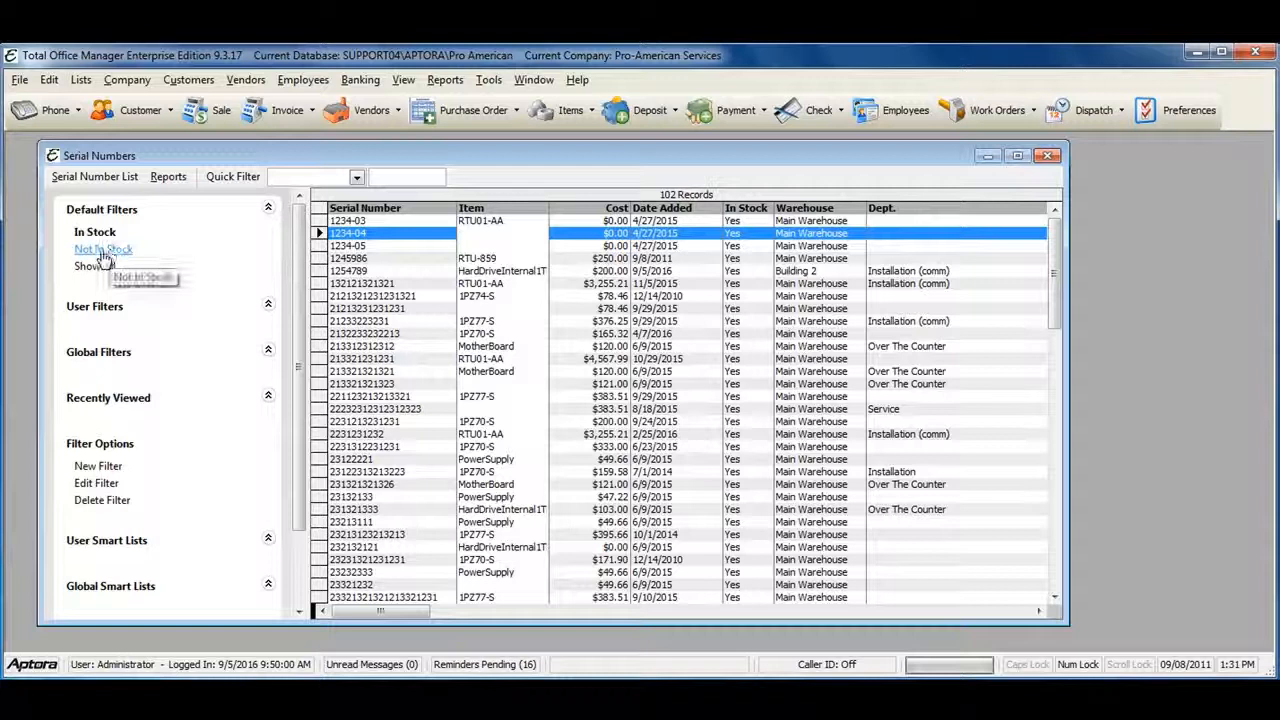
pyautogui.click(100, 249)
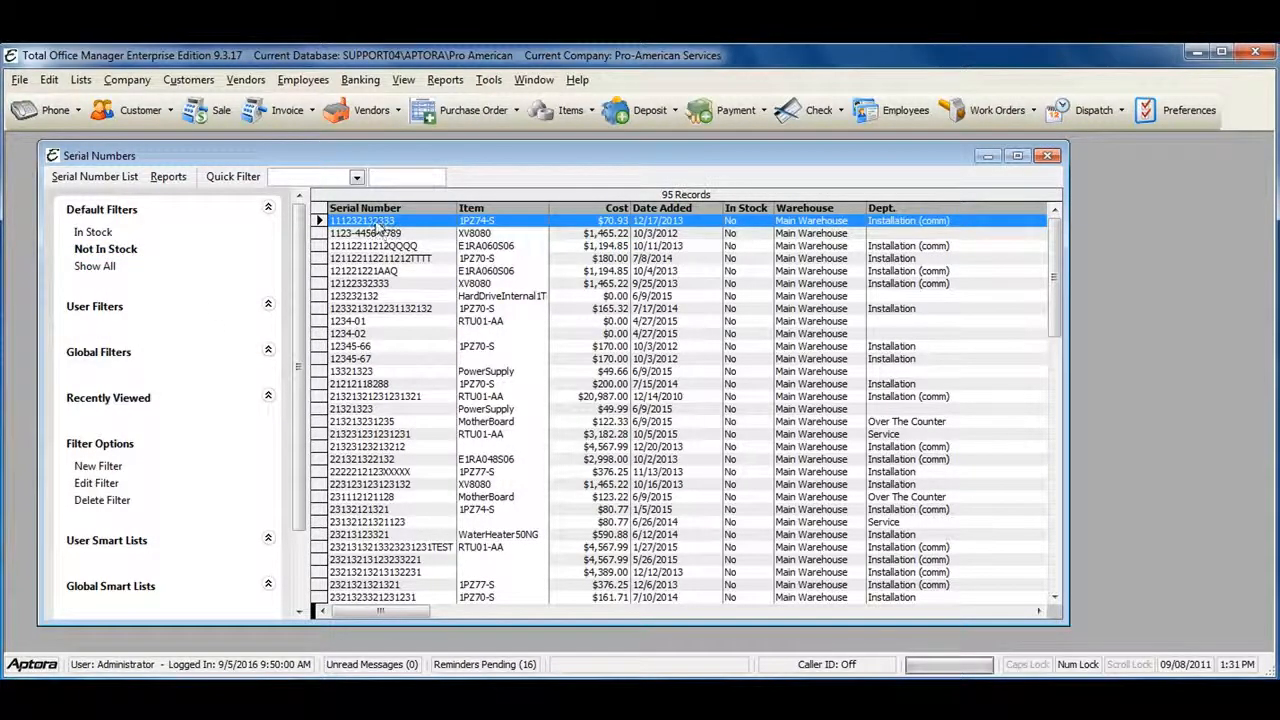
pyautogui.moveTo(516, 224)
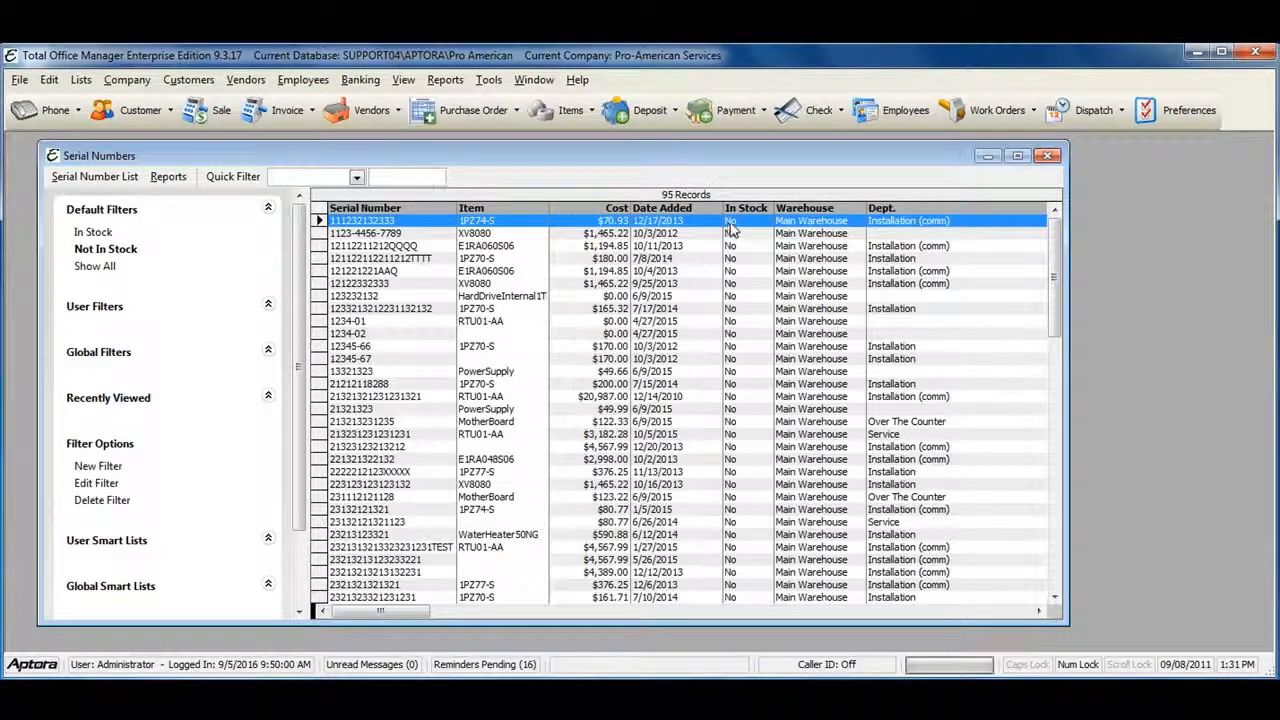
pyautogui.moveTo(808, 220)
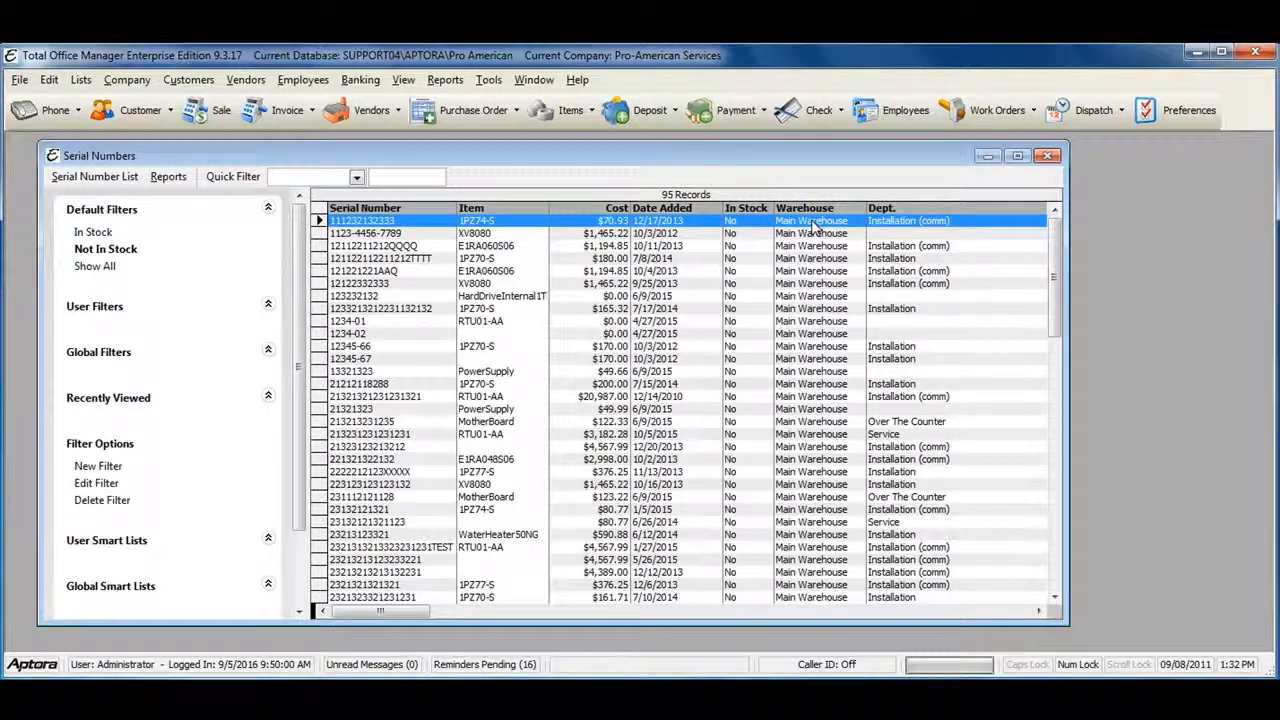
pyautogui.moveTo(535, 237)
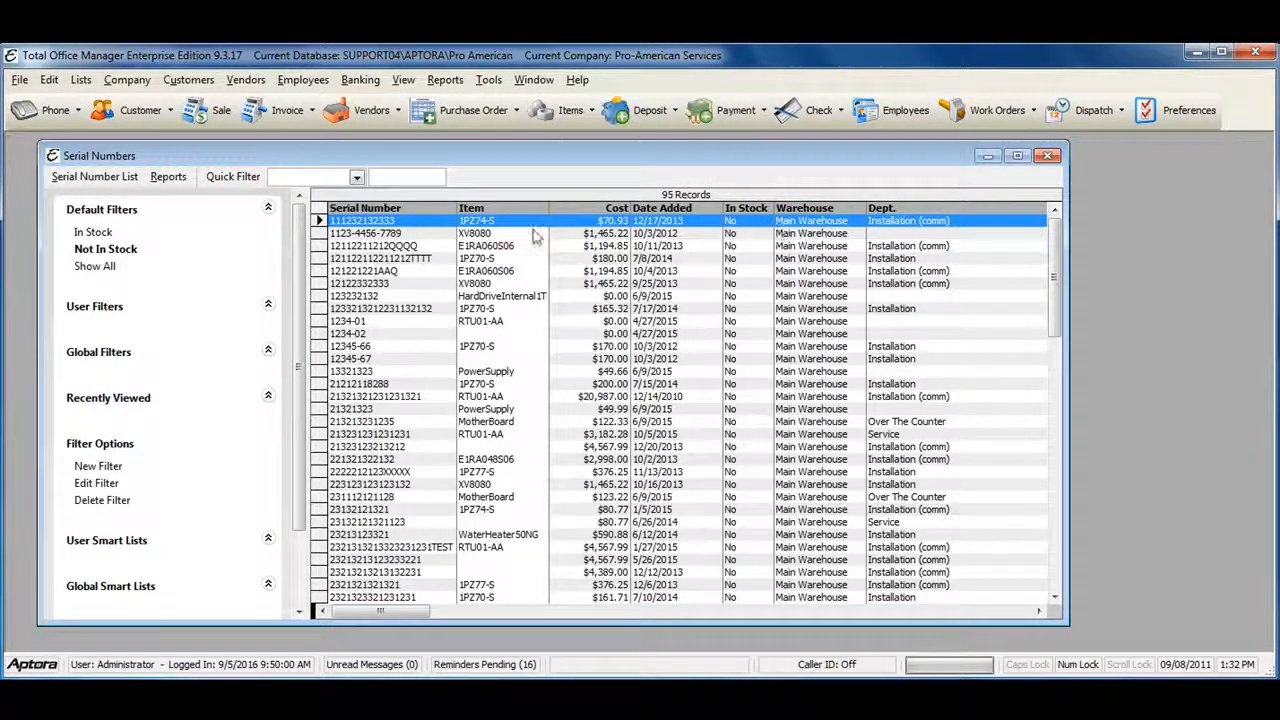
pyautogui.doubleClick(382, 220)
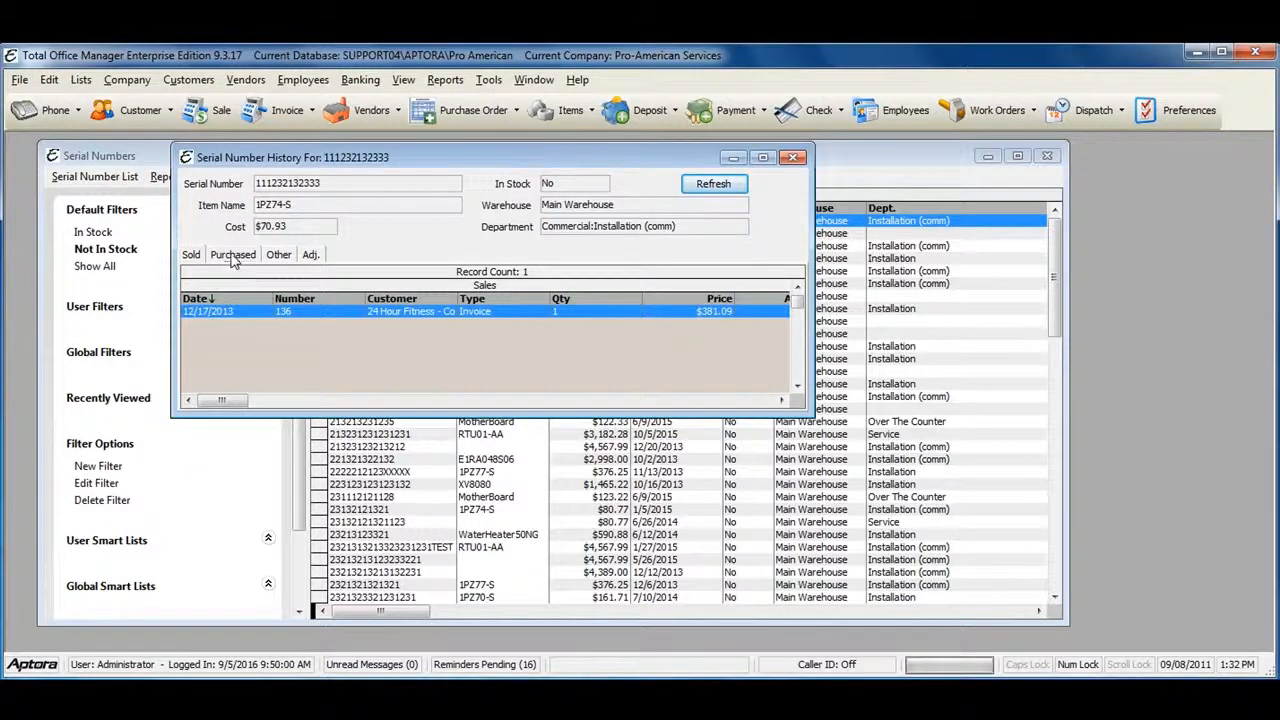
pyautogui.click(233, 254)
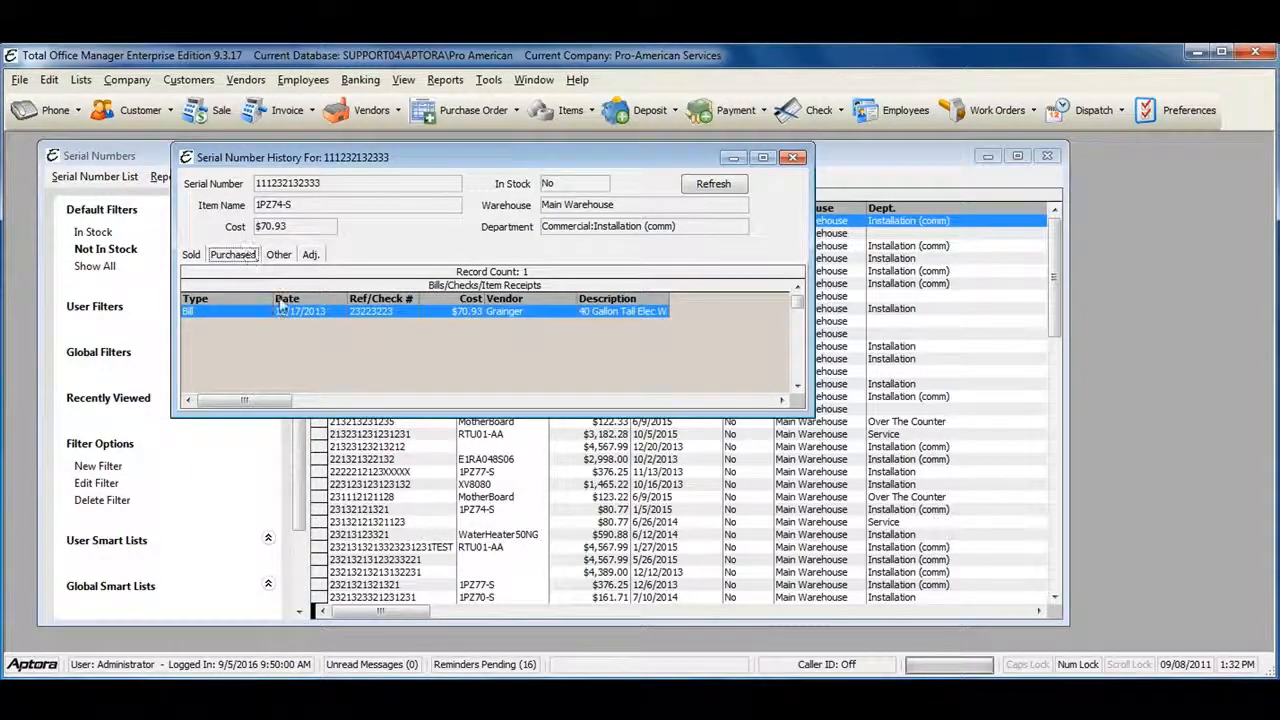
pyautogui.moveTo(230, 314)
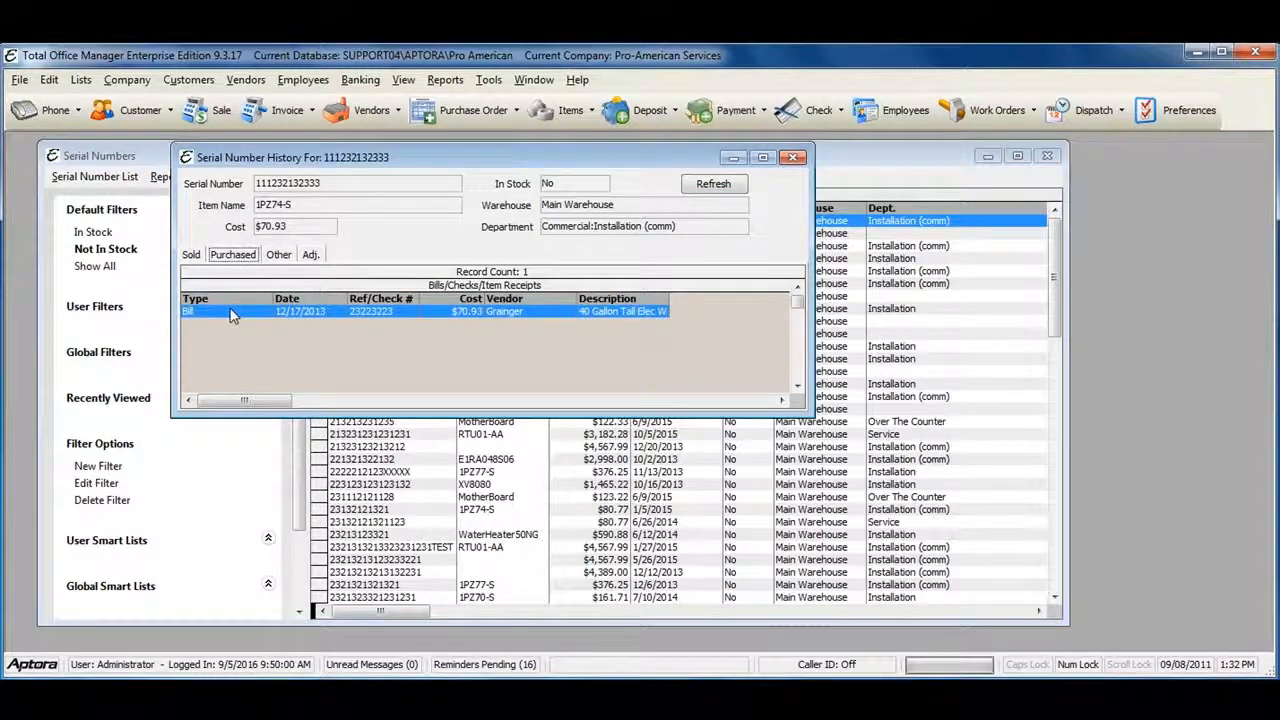
pyautogui.click(279, 254)
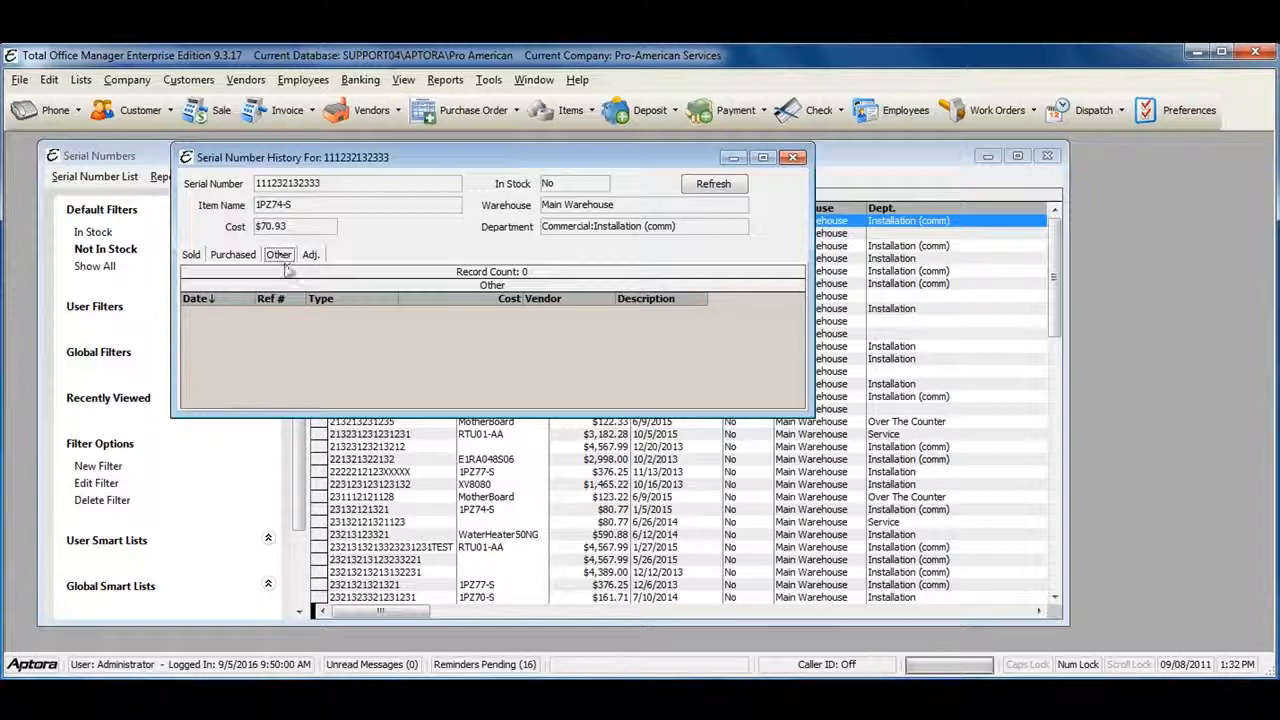
pyautogui.click(311, 254)
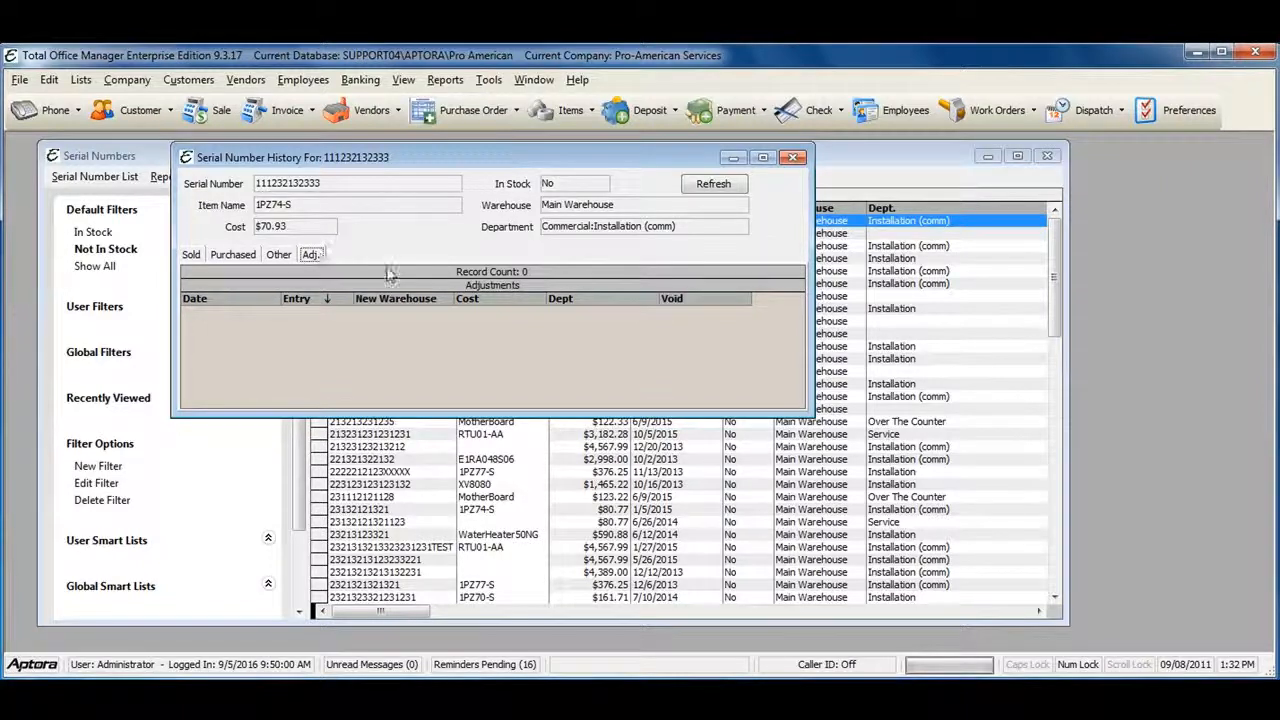
pyautogui.click(793, 157)
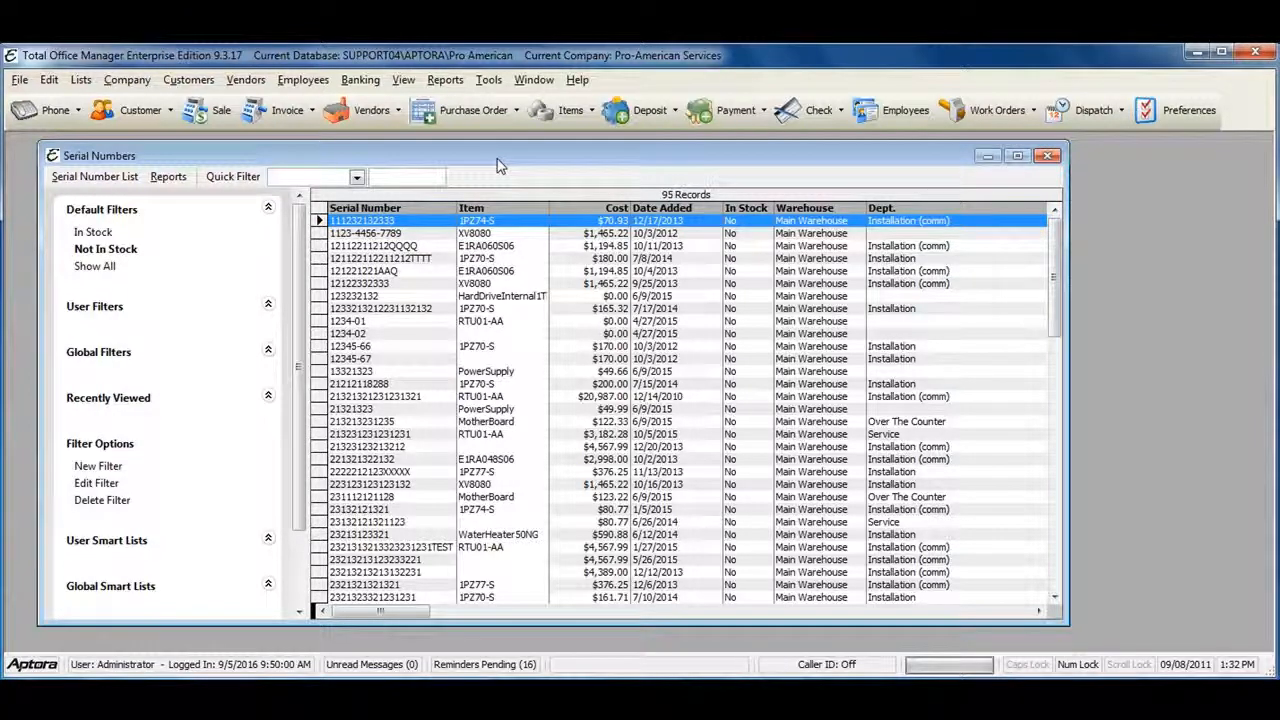
pyautogui.moveTo(482, 296)
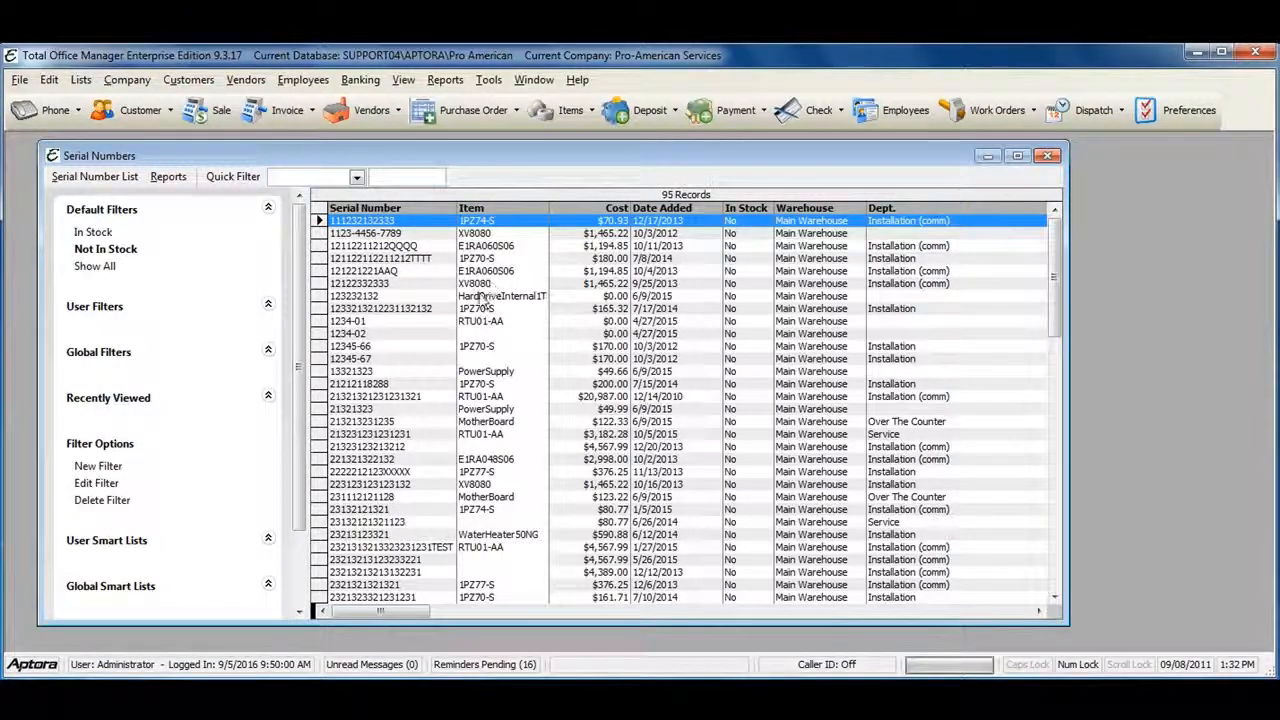
pyautogui.moveTo(422, 291)
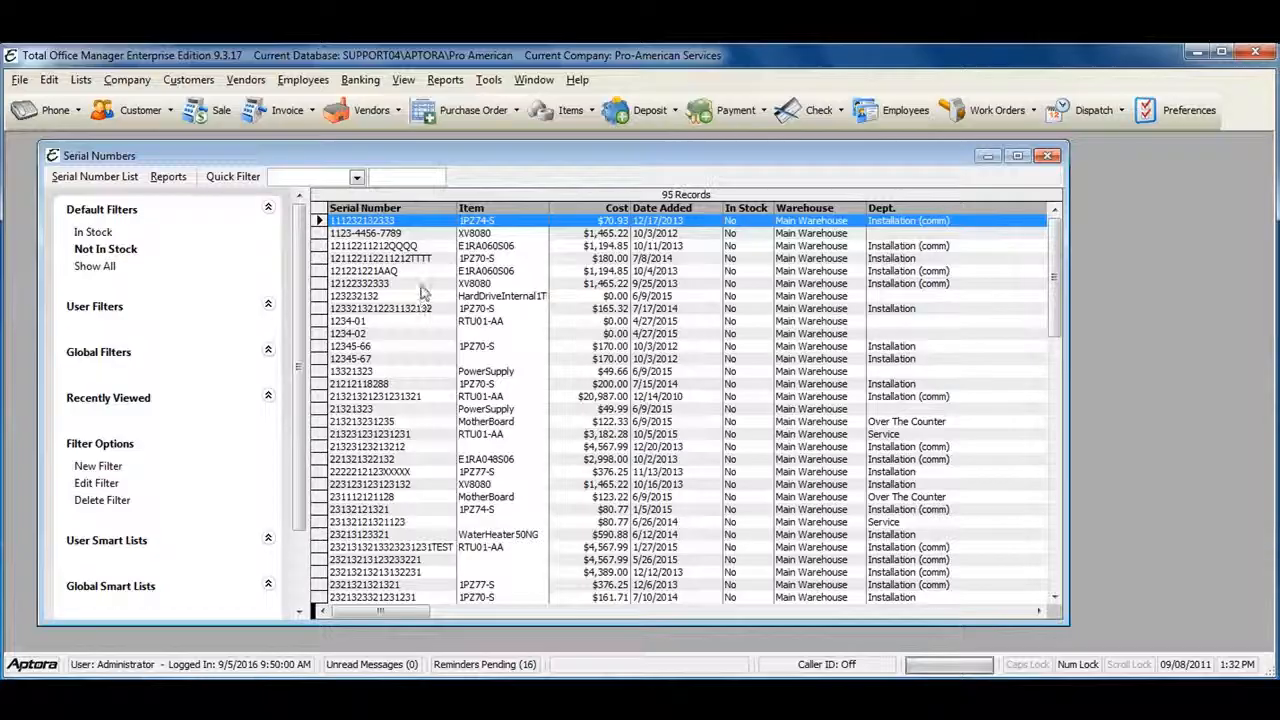